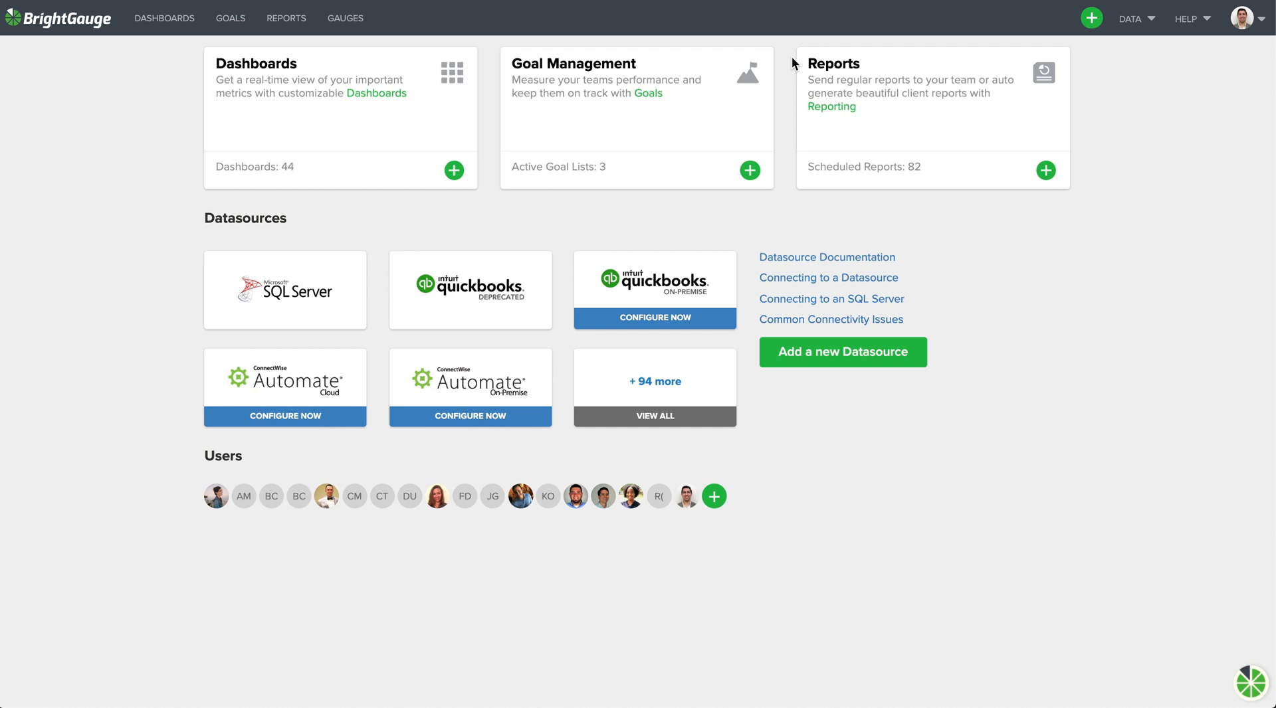
mouse_move(778, 60)
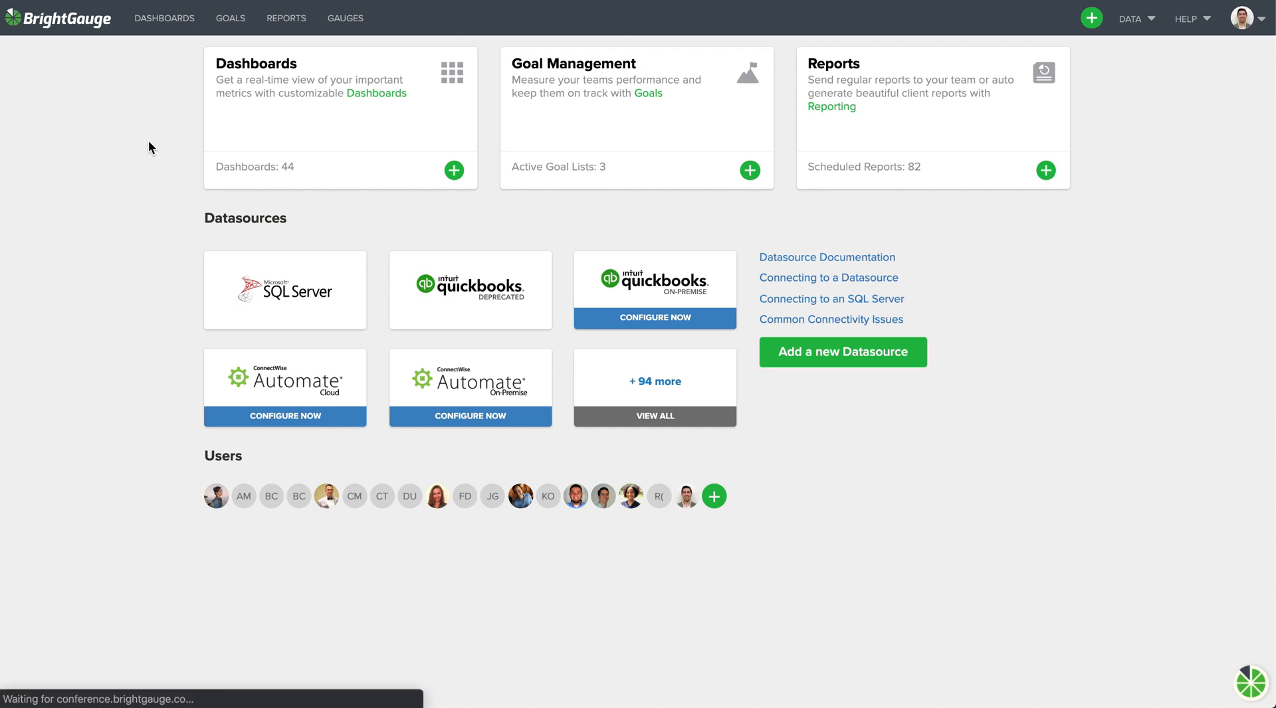
- Go to Dashboards to land on the BGS - Service Ticket KPIs dashboard
left_click(164, 17)
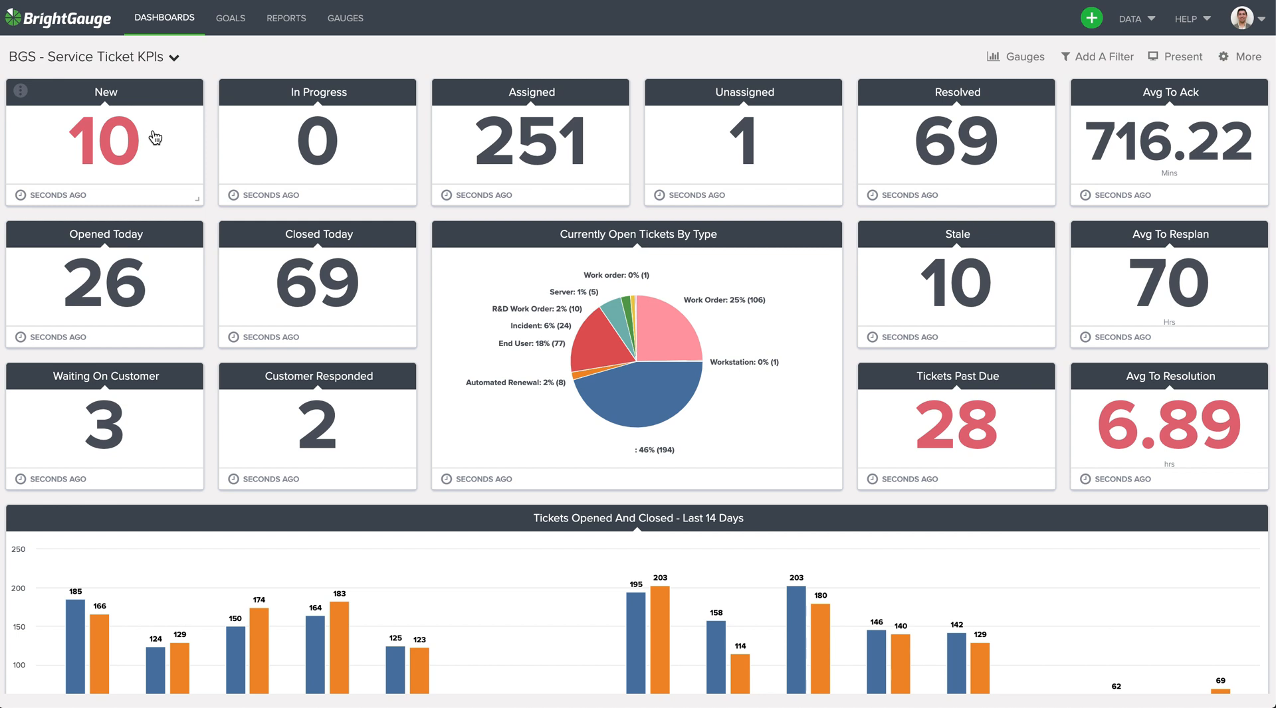
- Switch to the BGS - Member Efficiency dashboard by searching 'mem' in the dashboard picker
left_click(165, 57)
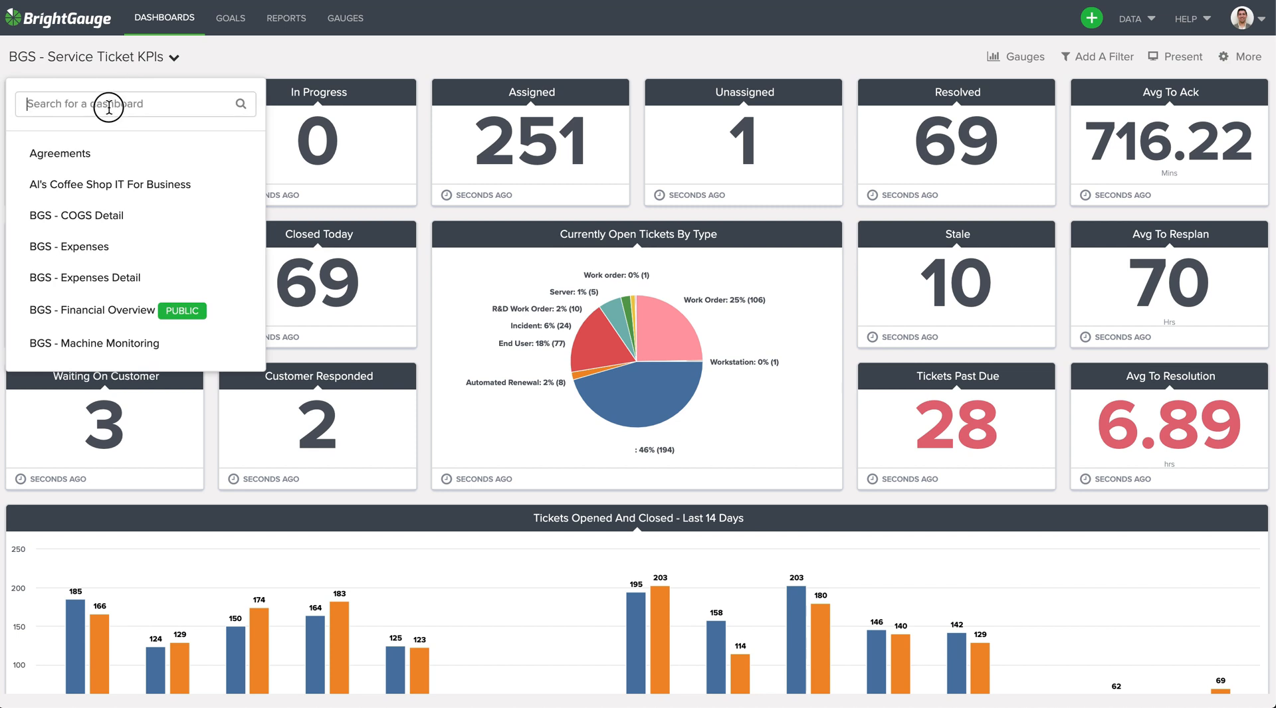
type("mem")
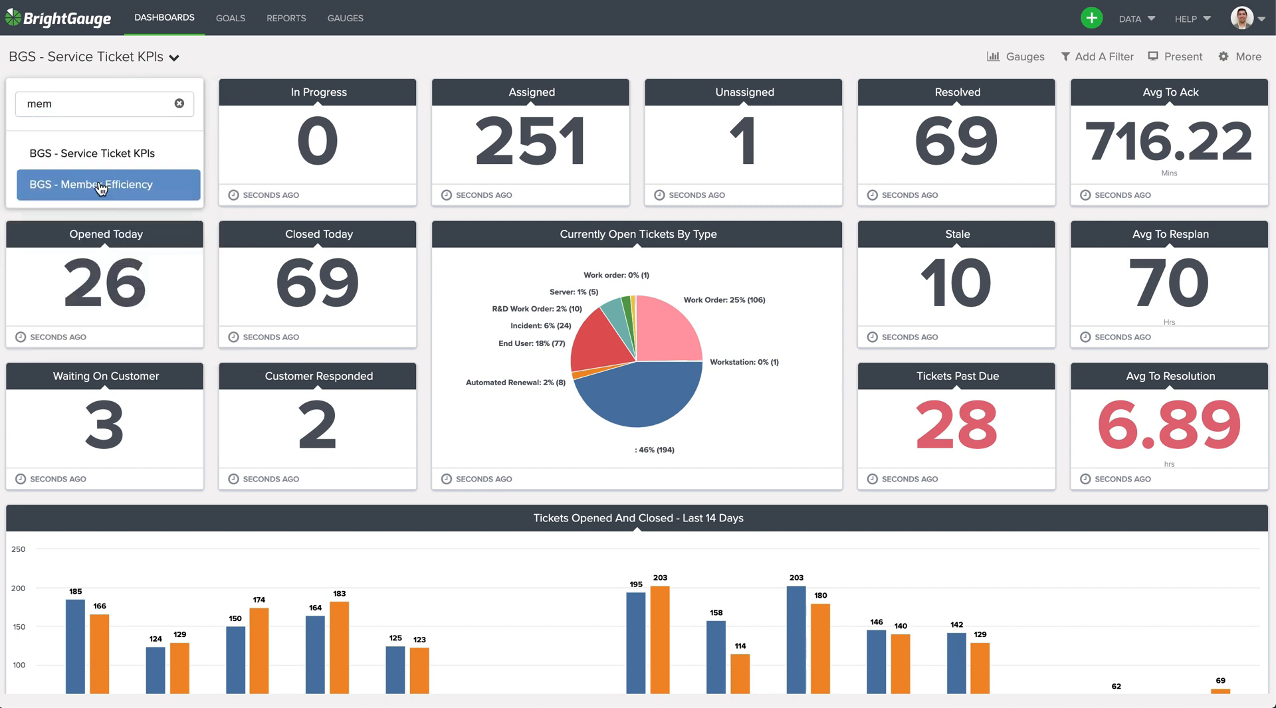
left_click(99, 185)
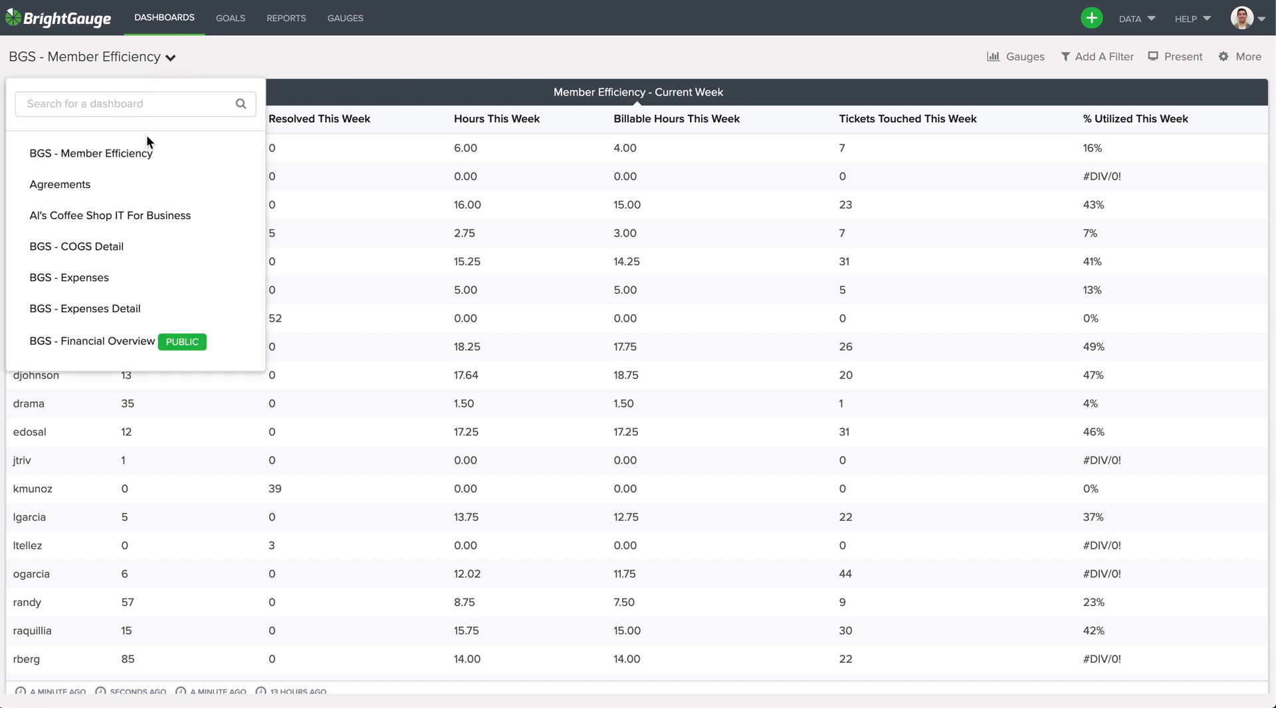
- Switch to the Technician Dashboard by searching 'tech' in the dashboard picker
left_click(130, 103)
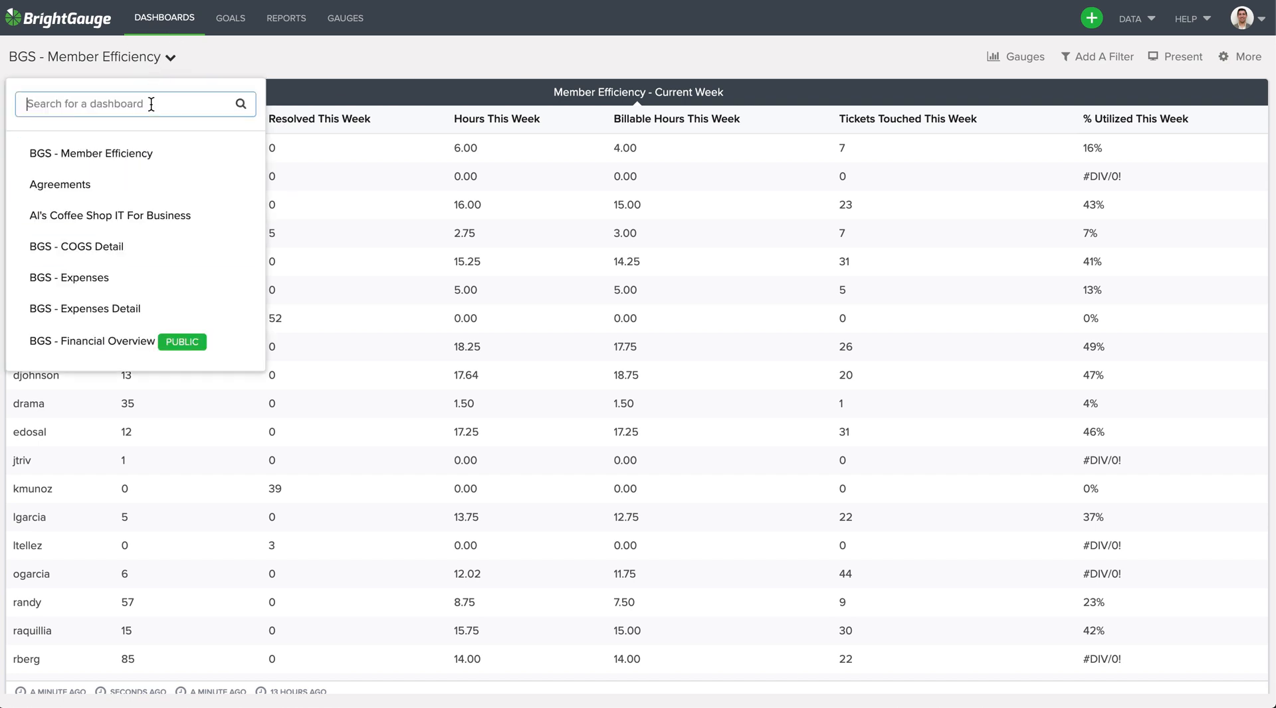
type("tech")
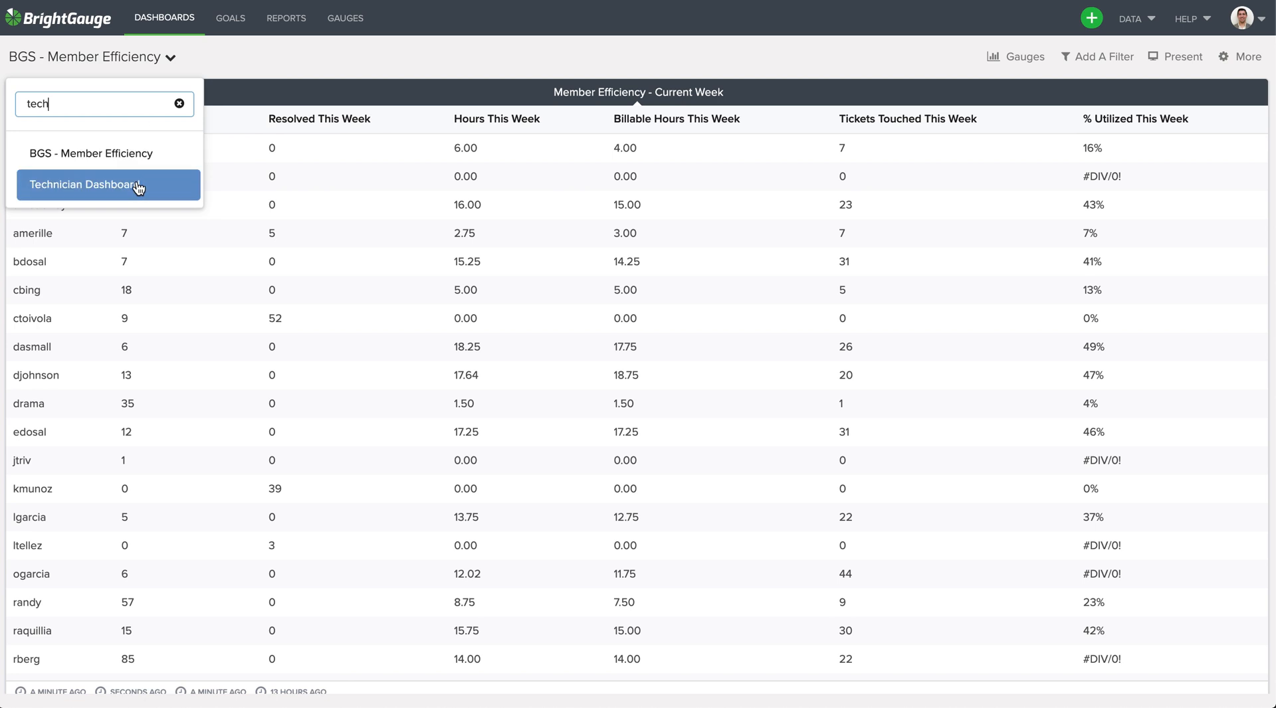
left_click(83, 184)
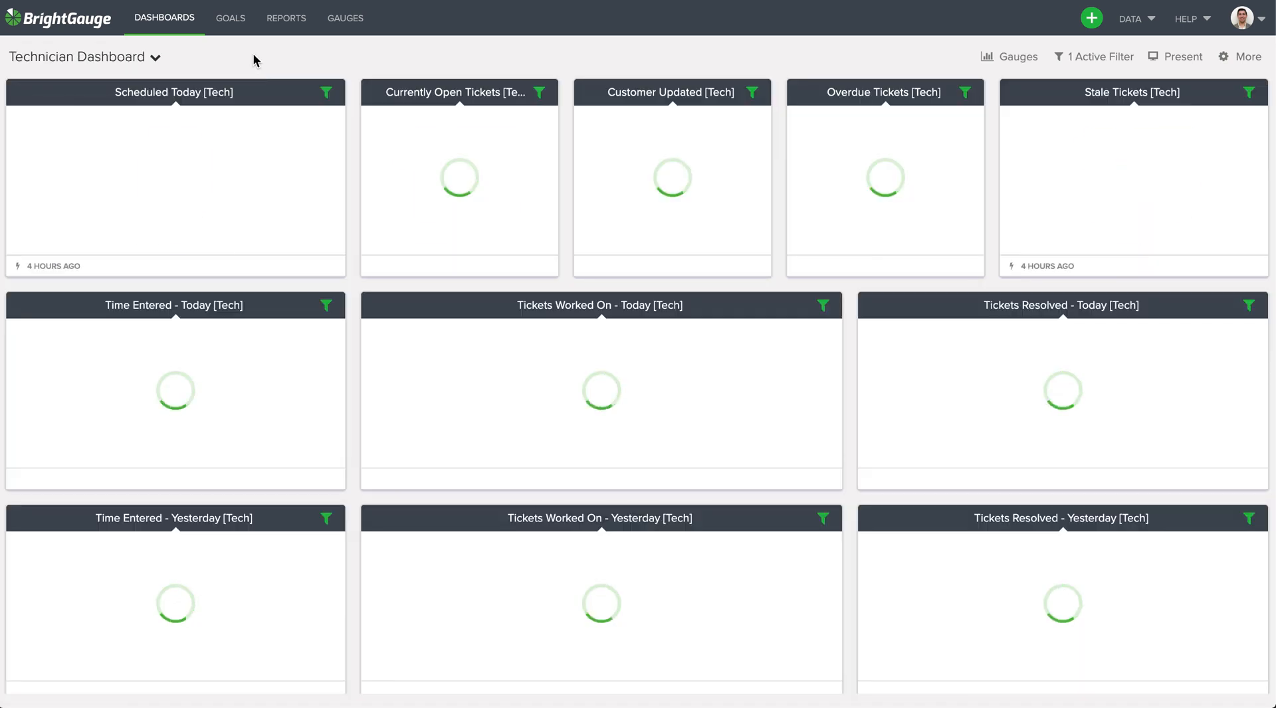
- Turn off the active technician filter so the dashboard shows overall totals
left_click(1094, 58)
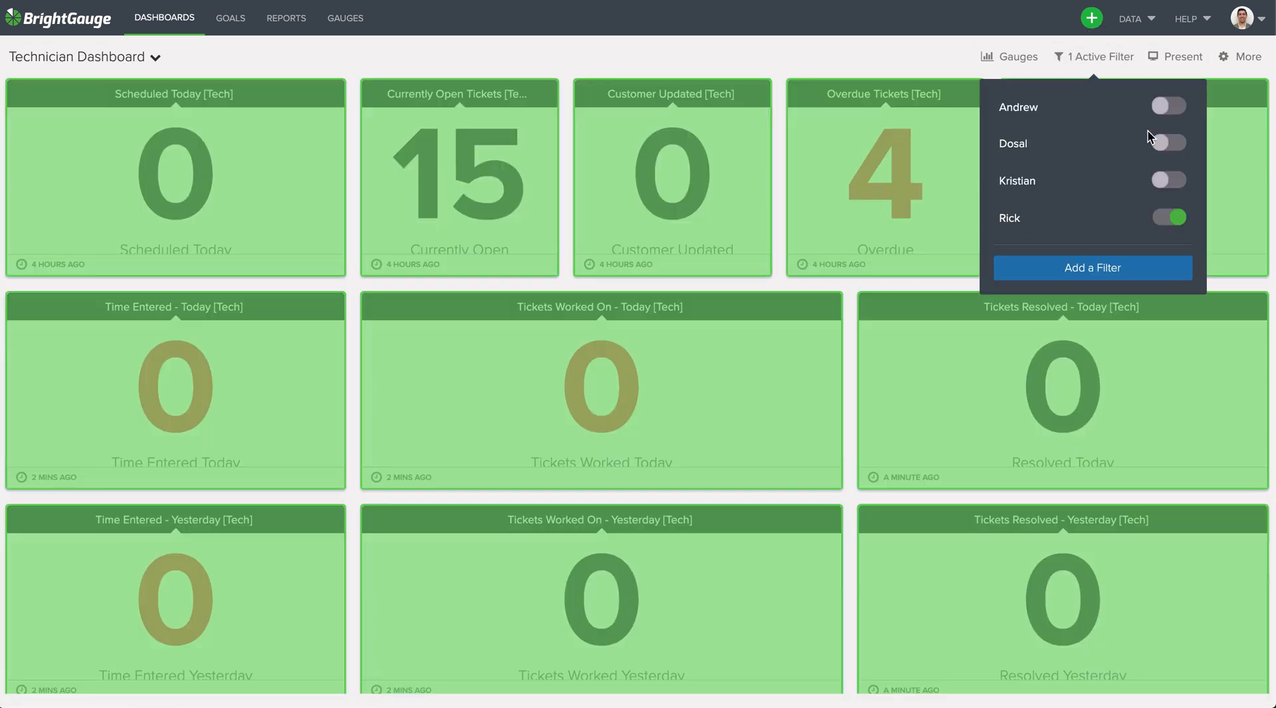
left_click(1168, 216)
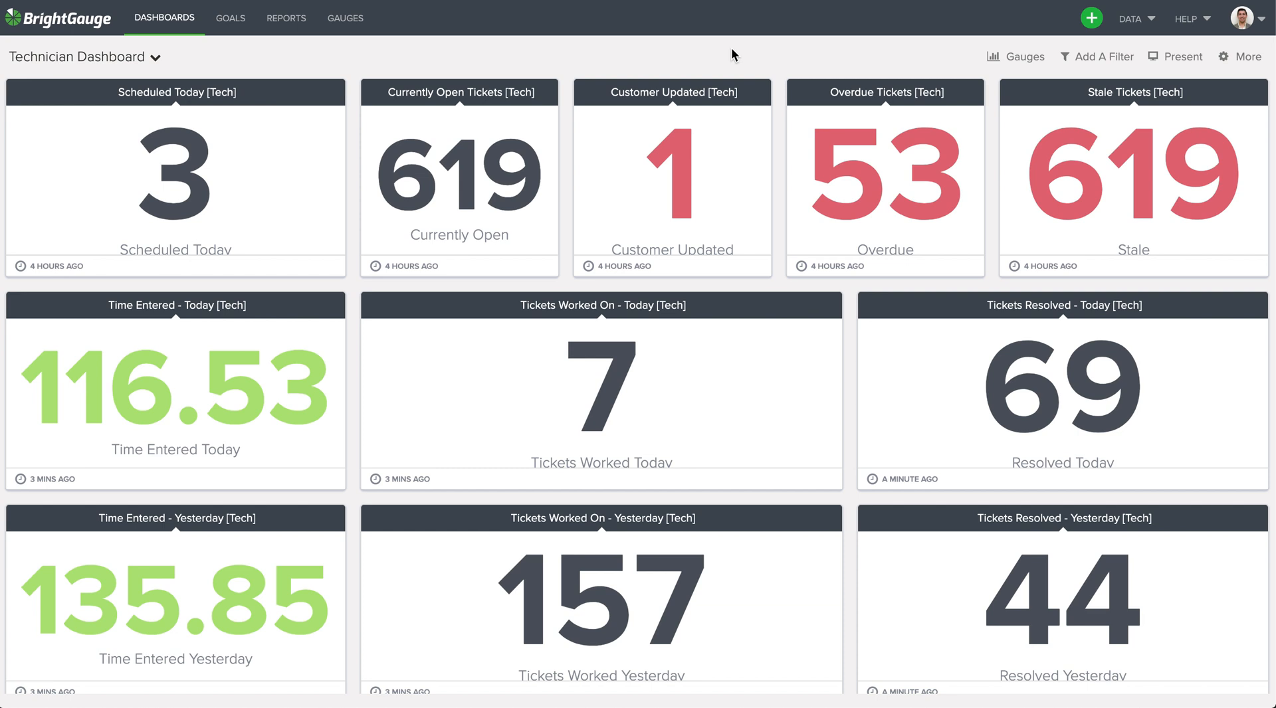
mouse_move(1023, 55)
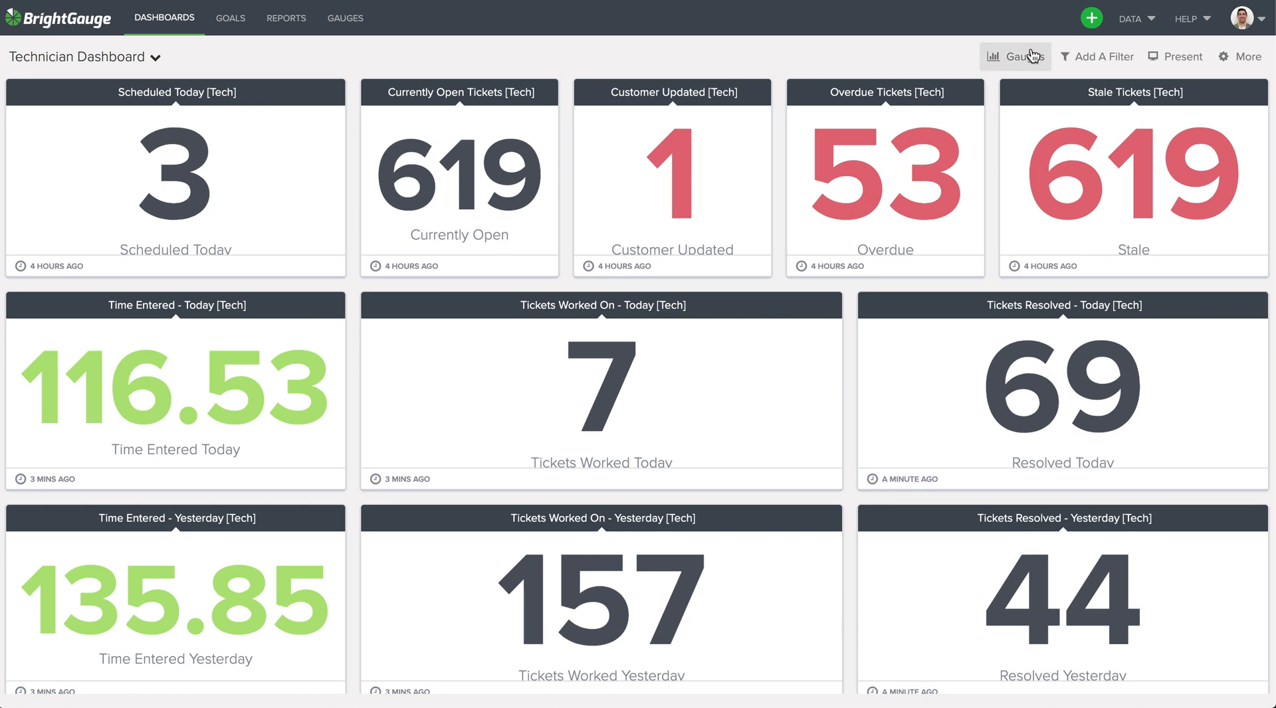
- Apply a single technician's filter, narrowing the dashboard to 15 open and 4 overdue tickets
left_click(1100, 57)
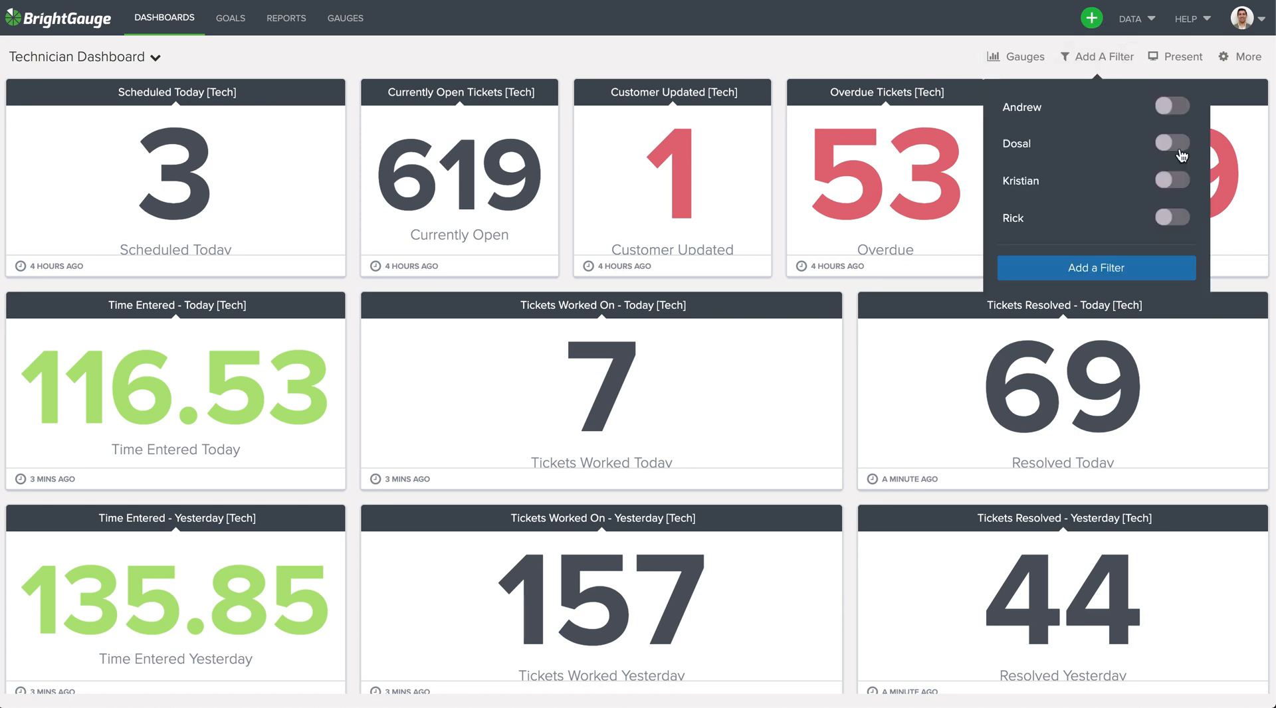
left_click(1172, 217)
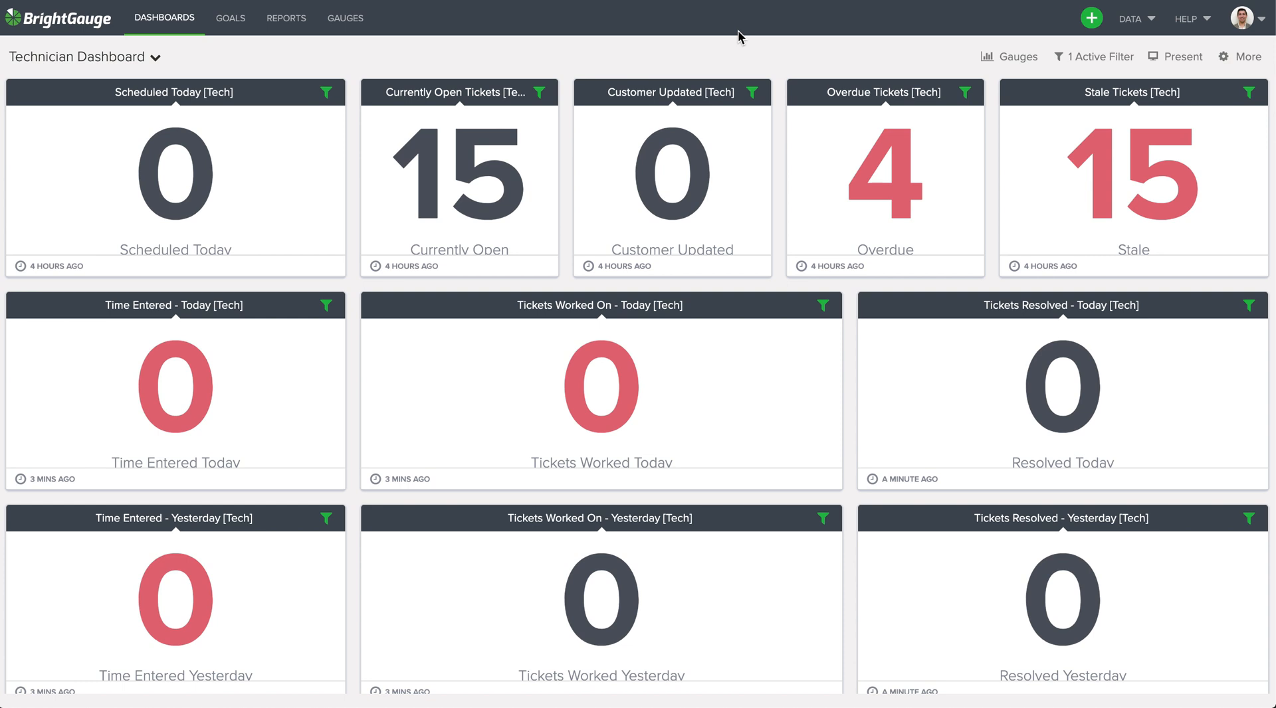
mouse_move(726, 60)
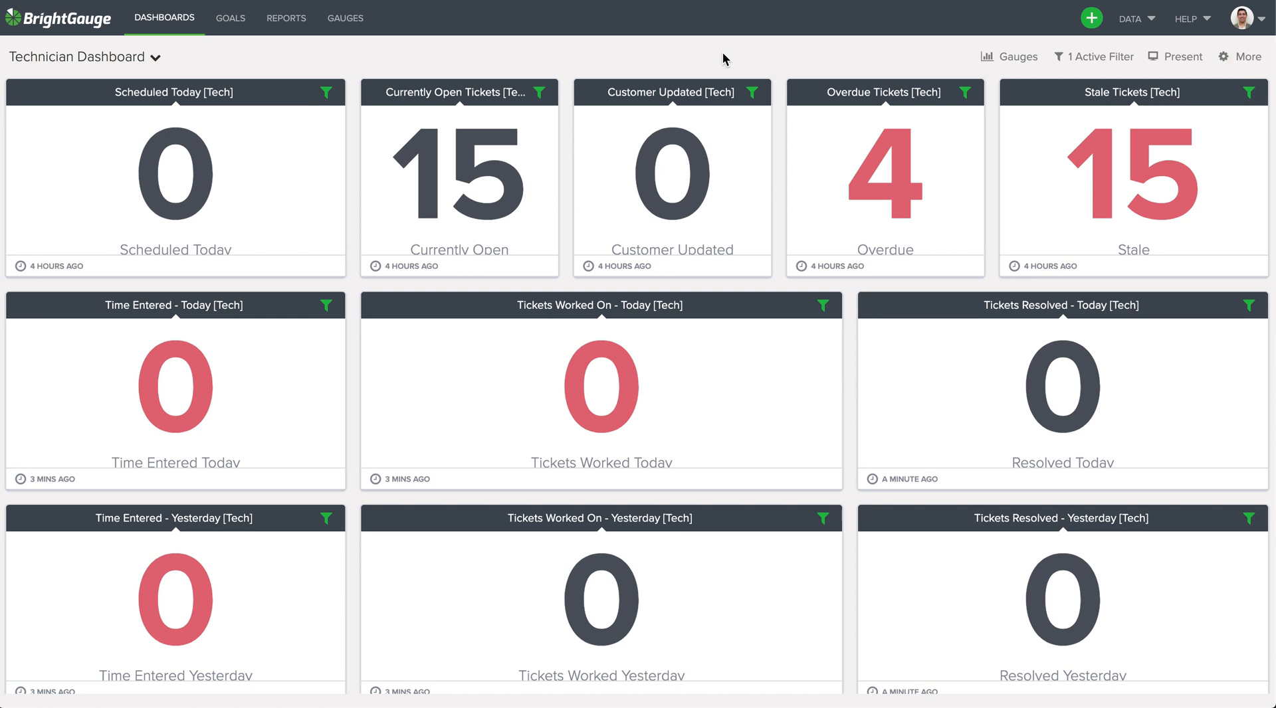
- Switch to the BGS - Service Desk Leaderboards dashboard by searching 'leader'
left_click(160, 57)
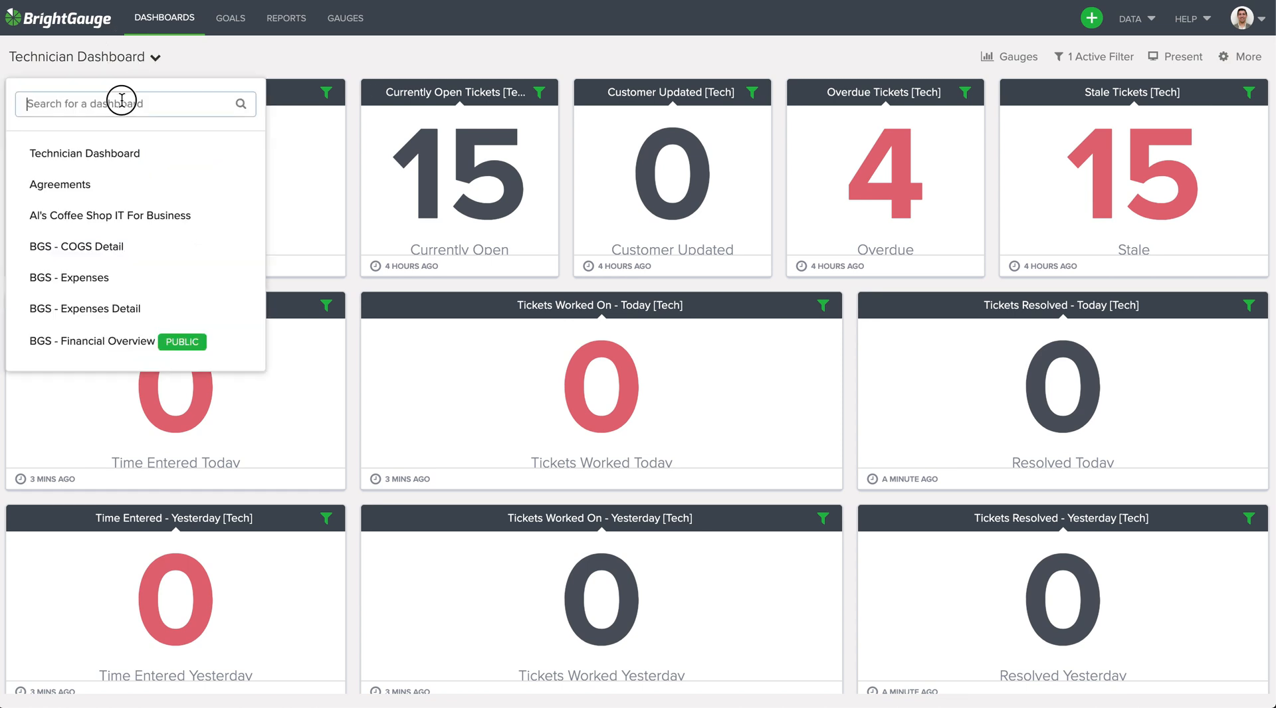
type("leader")
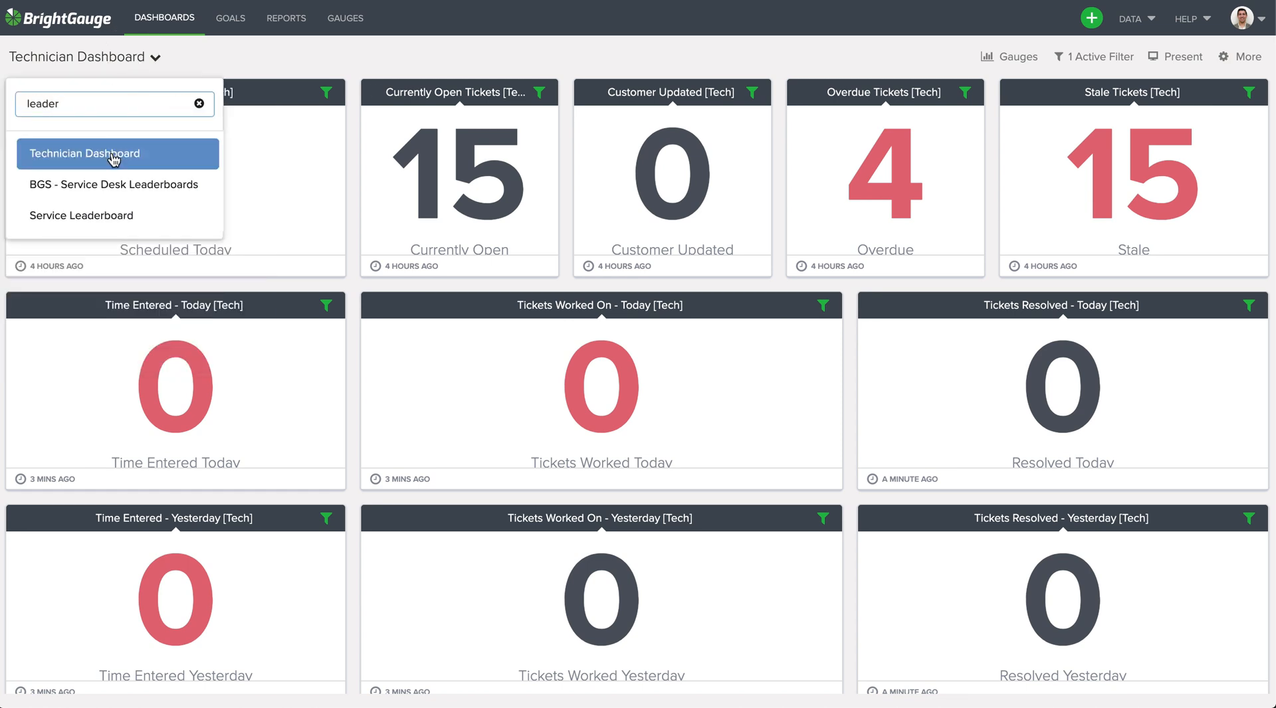
left_click(113, 185)
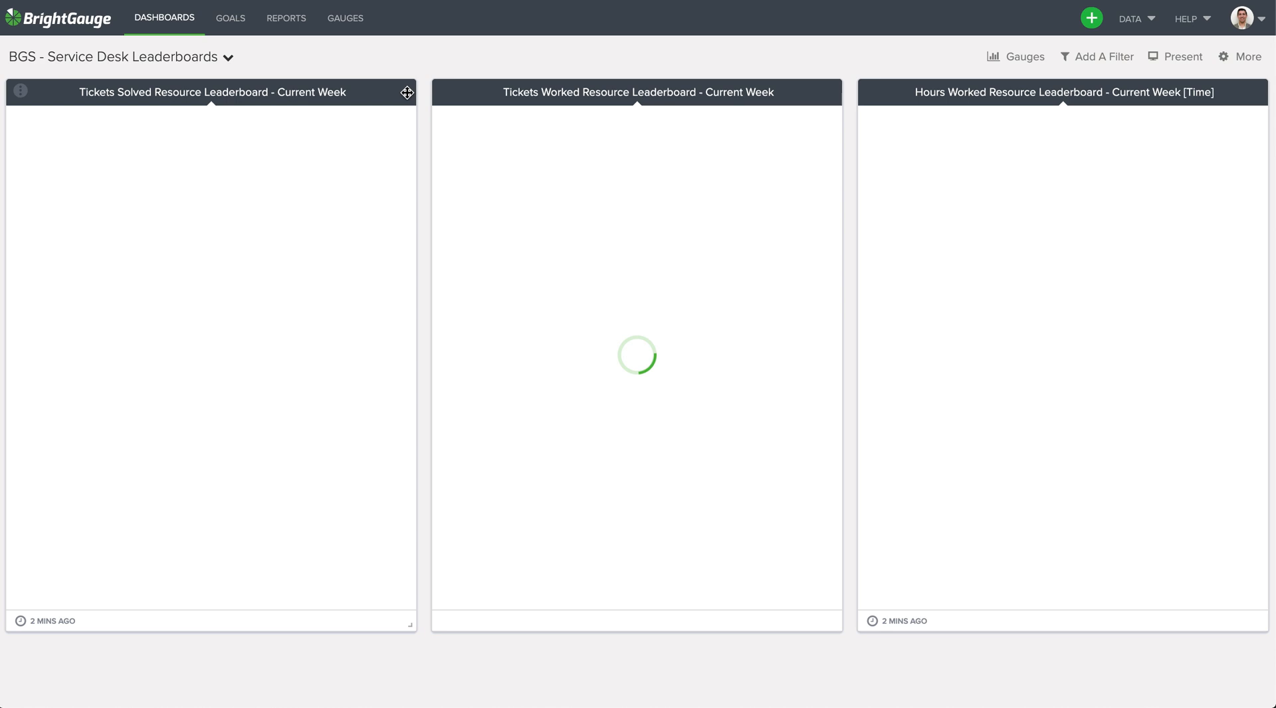